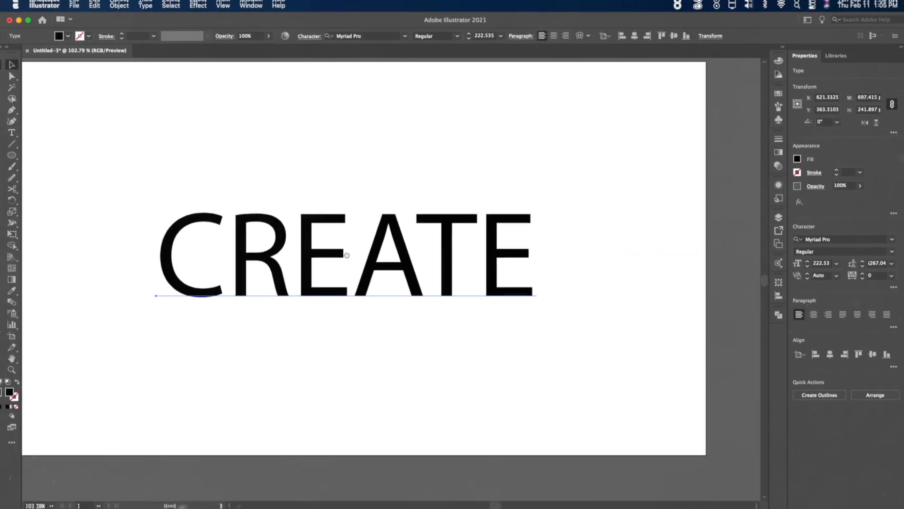
# Set the word CREATE in the Tradesmith typeface instead of Myriad Pro.
pyautogui.click(403, 36)
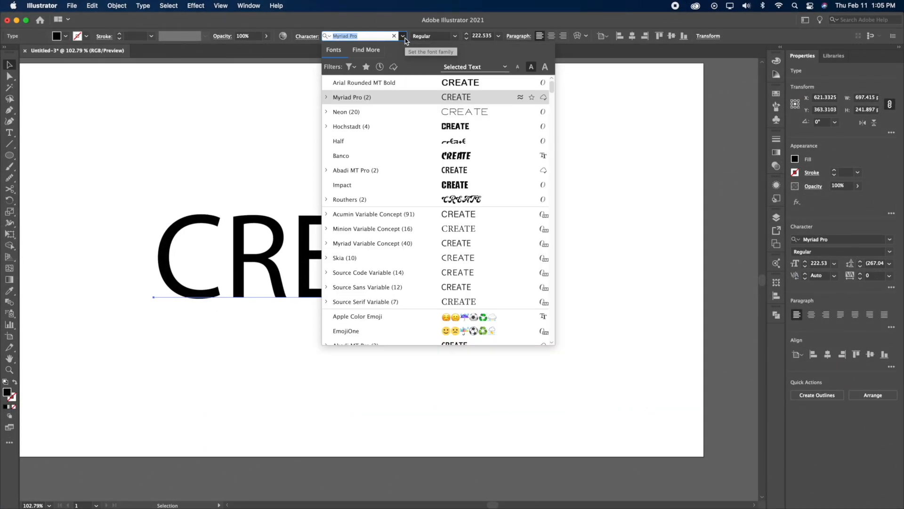
pyautogui.write('tra')
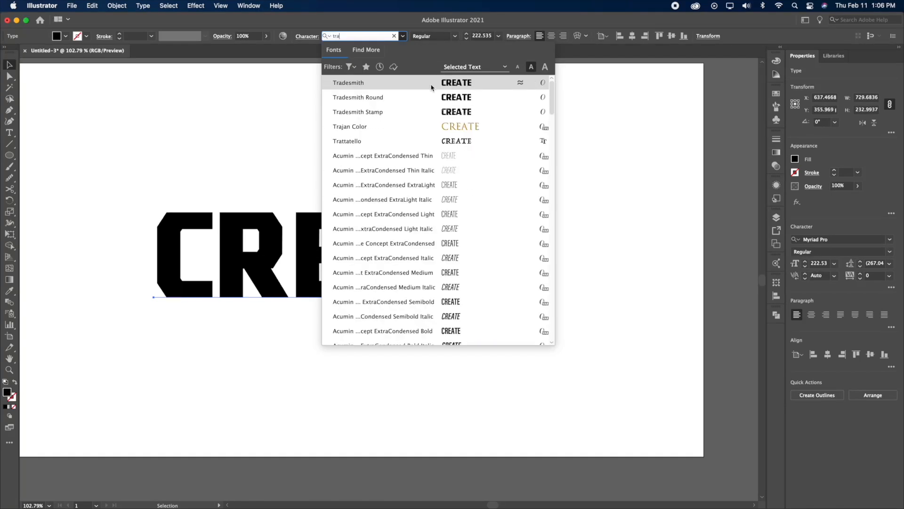
pyautogui.click(349, 83)
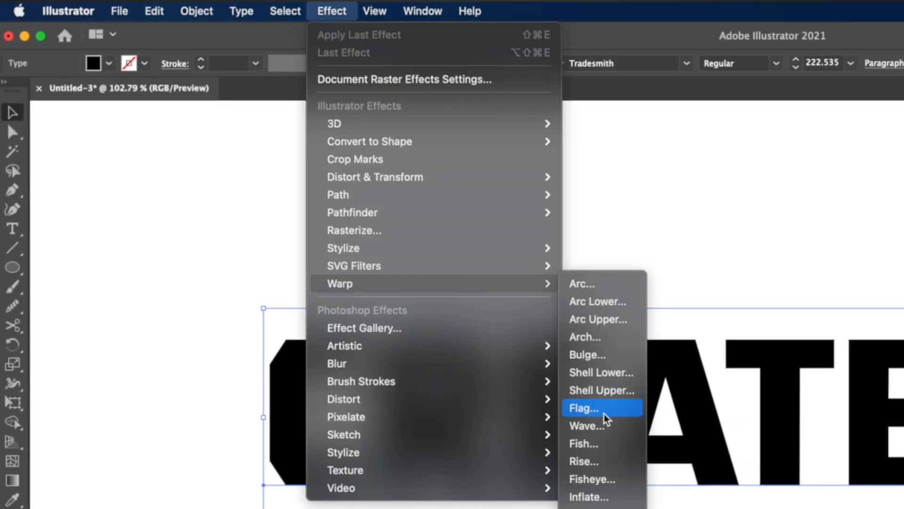
# Apply a horizontal Flag warp with a 12% bend to CREATE.
pyautogui.click(584, 408)
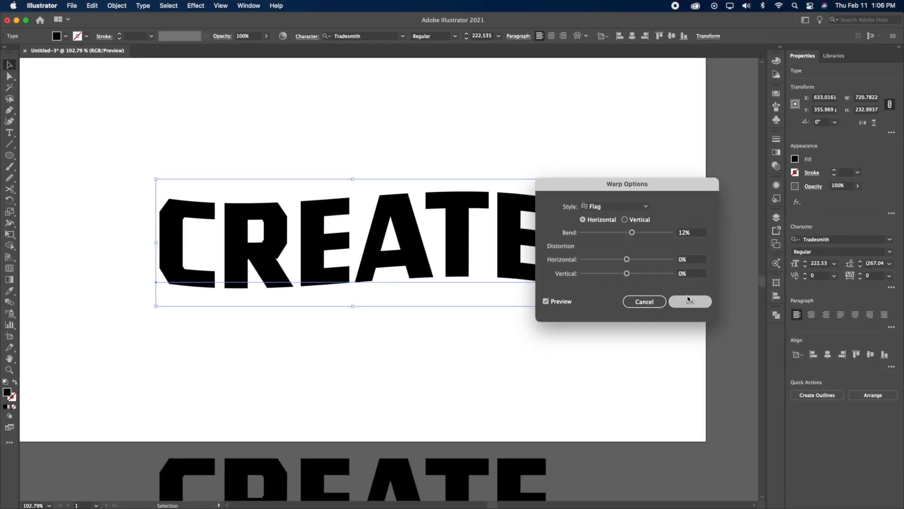
pyautogui.click(690, 301)
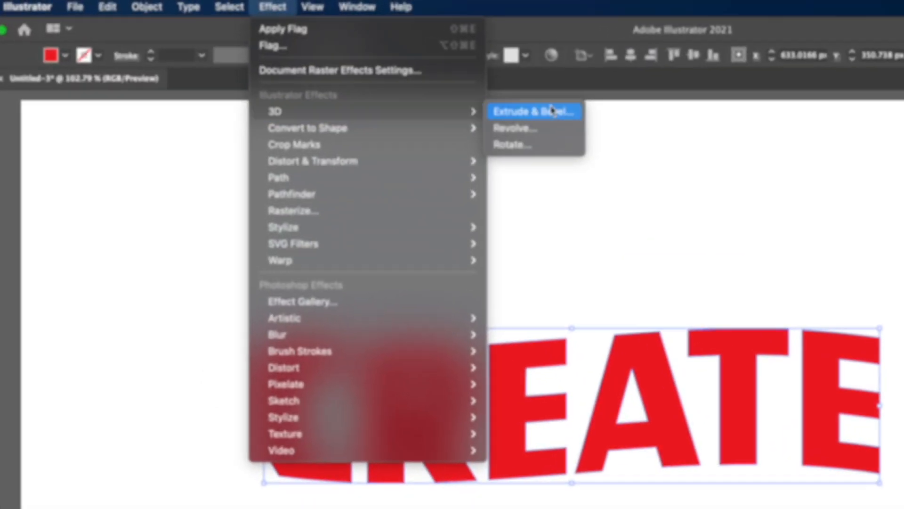
# Apply an Extrude & Bevel 3D effect at Off-Axis Front position to the red text.
pyautogui.click(531, 111)
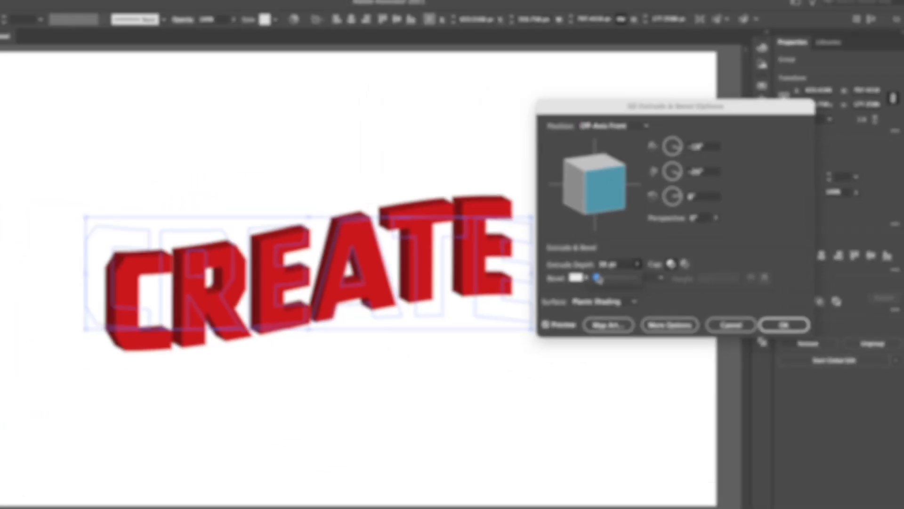
pyautogui.click(780, 325)
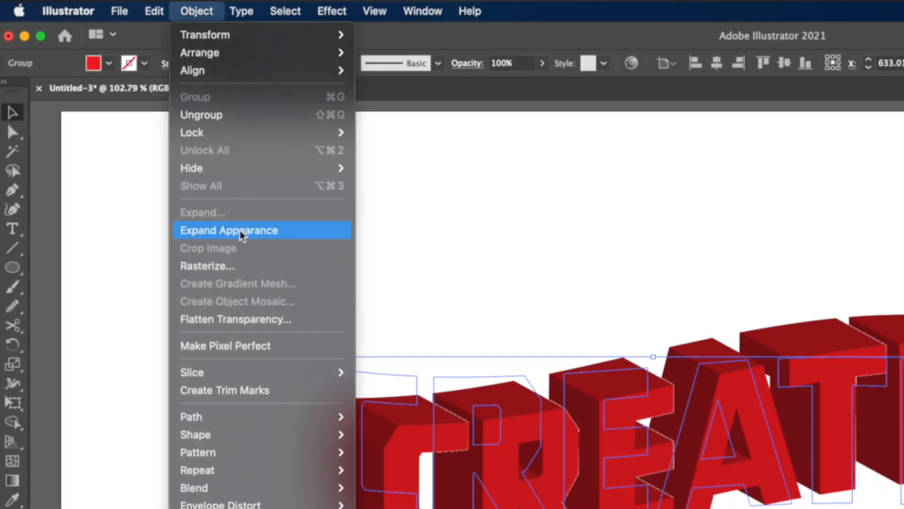
# Expand the 3D appearance and select all red front faces via Select > Same for deletion.
pyautogui.click(228, 230)
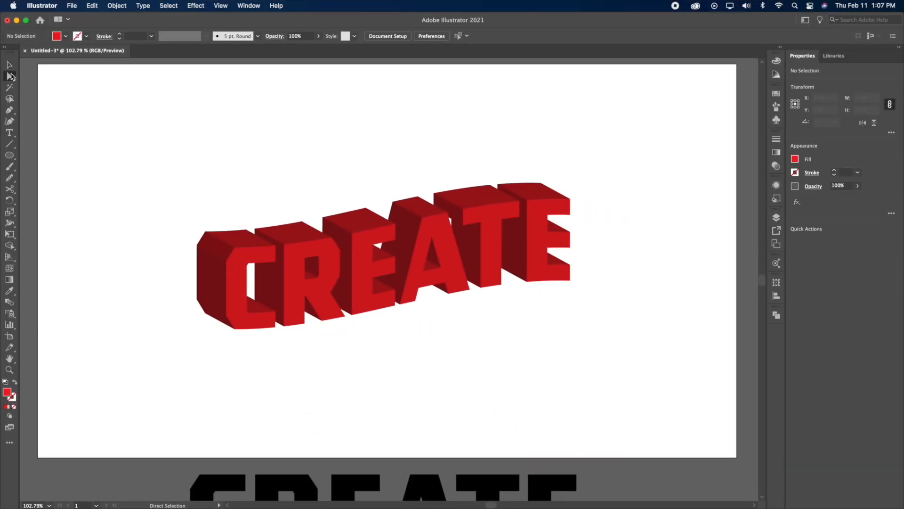
pyautogui.click(168, 5)
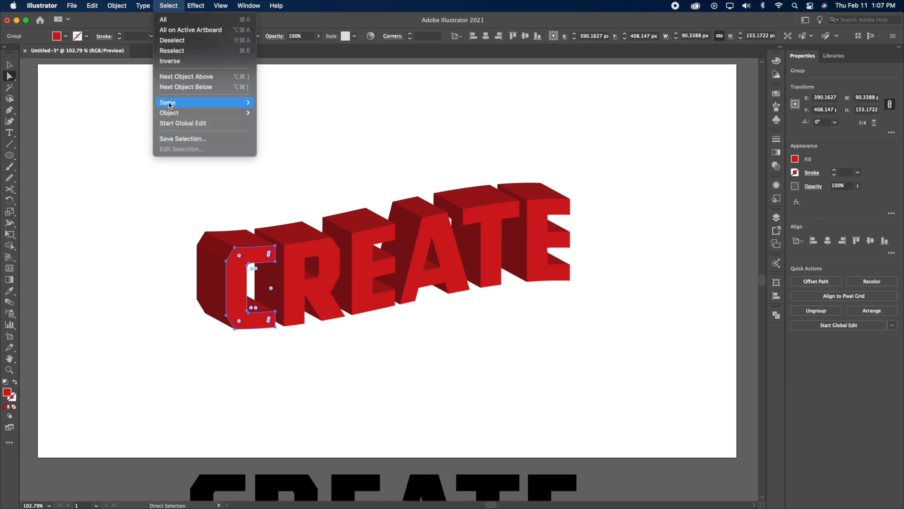
pyautogui.click(163, 19)
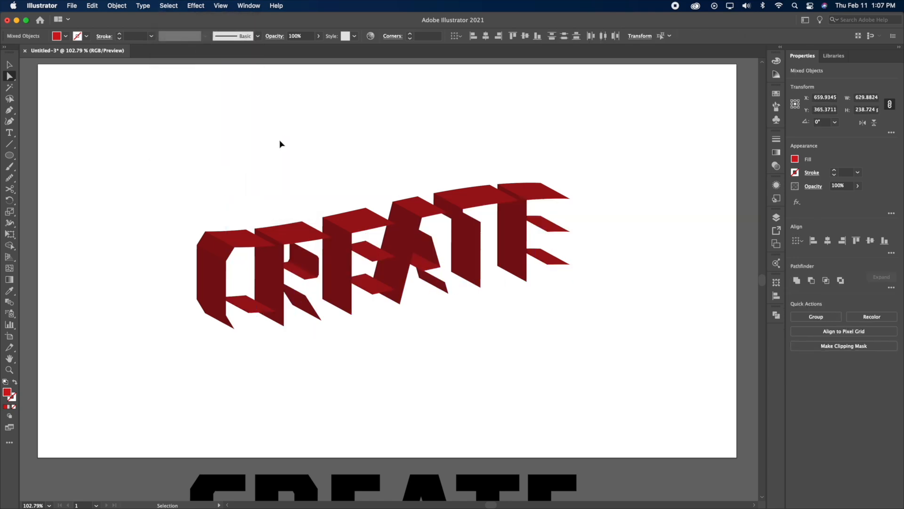
pyautogui.click(161, 164)
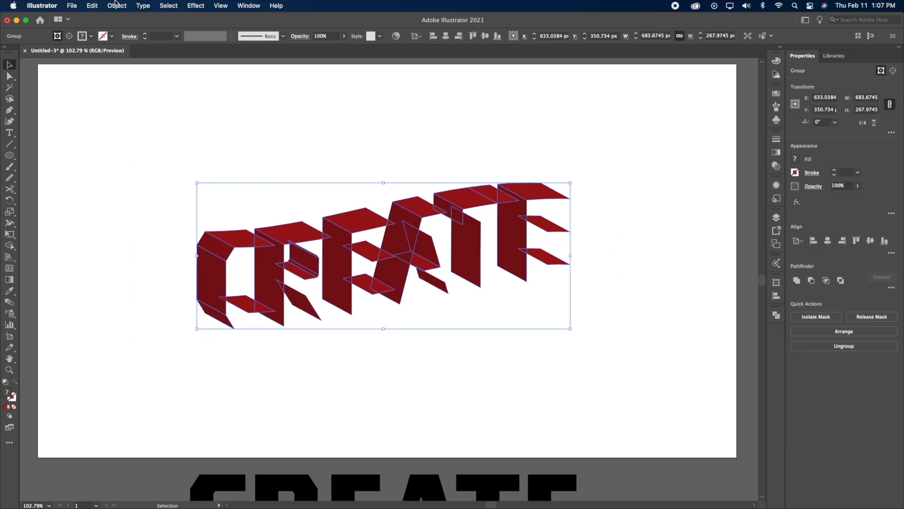
pyautogui.moveTo(126, 123)
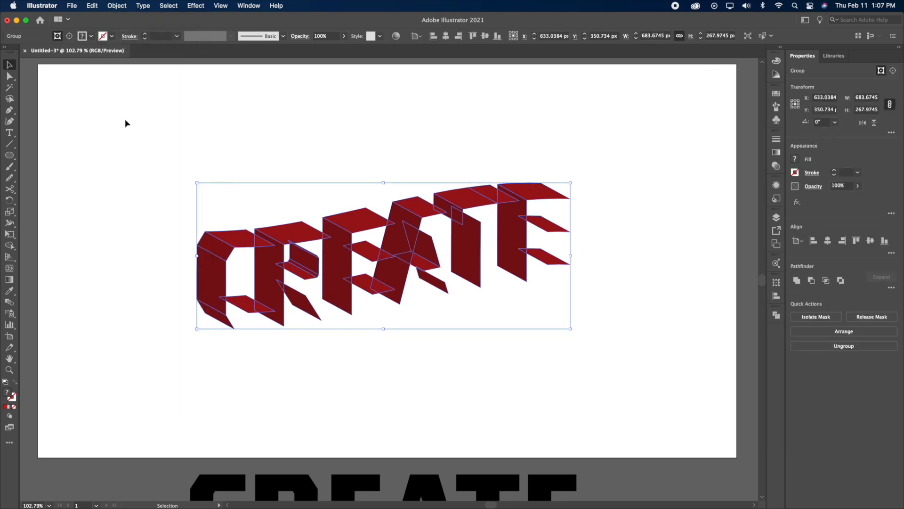
# Unite the side pieces into one stroked, unfilled silhouette behind black-filled letter faces.
pyautogui.click(410, 149)
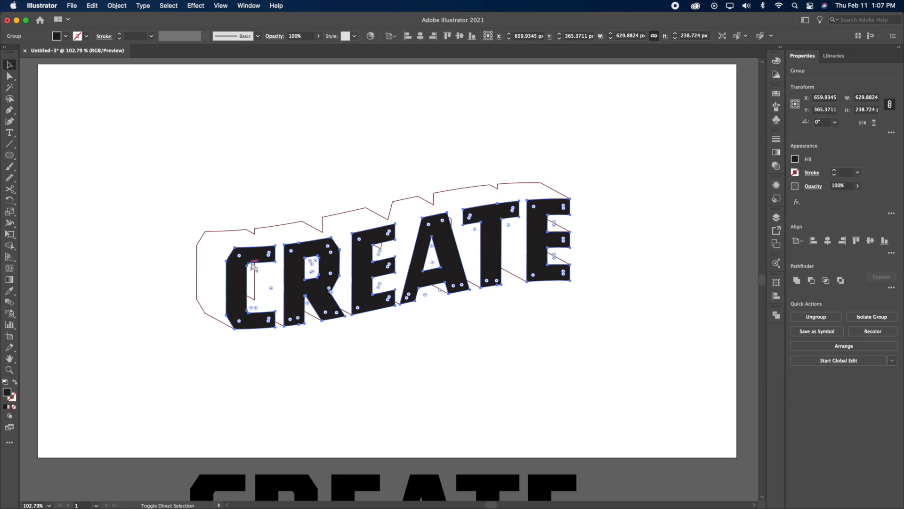
pyautogui.click(266, 283)
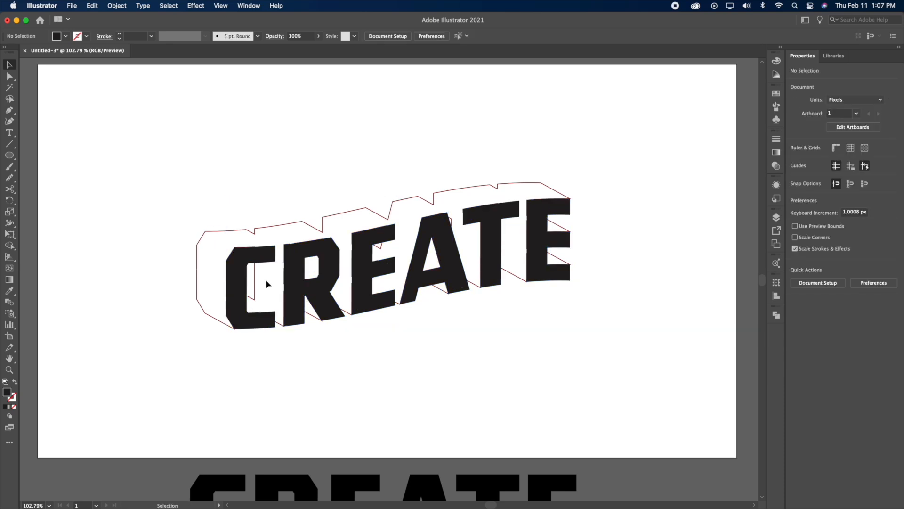
pyautogui.moveTo(185, 217)
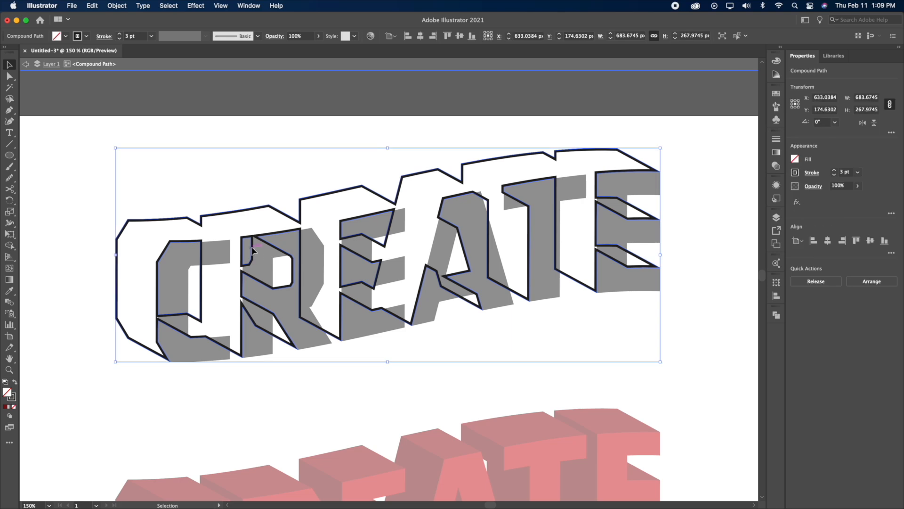
# Give the silhouette a 3 pt stroke and cut it at corner points with the Scissors tool.
pyautogui.click(9, 76)
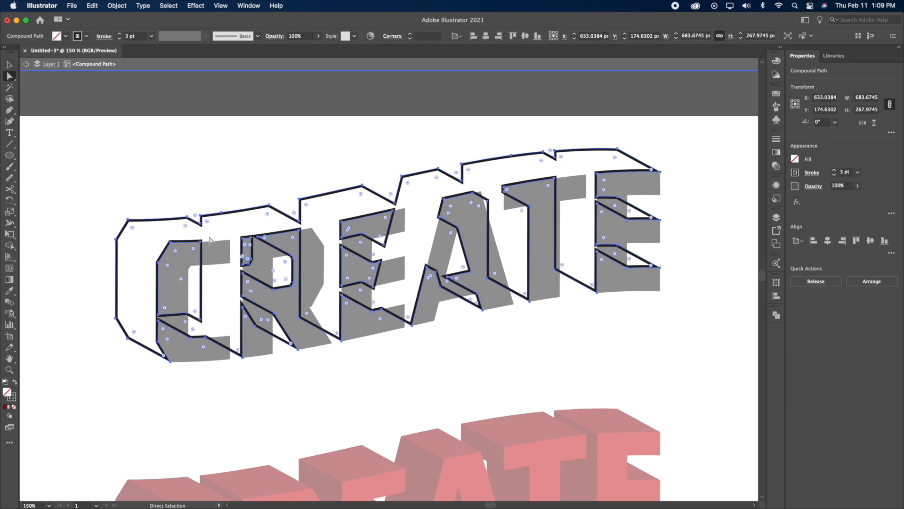
pyautogui.click(109, 146)
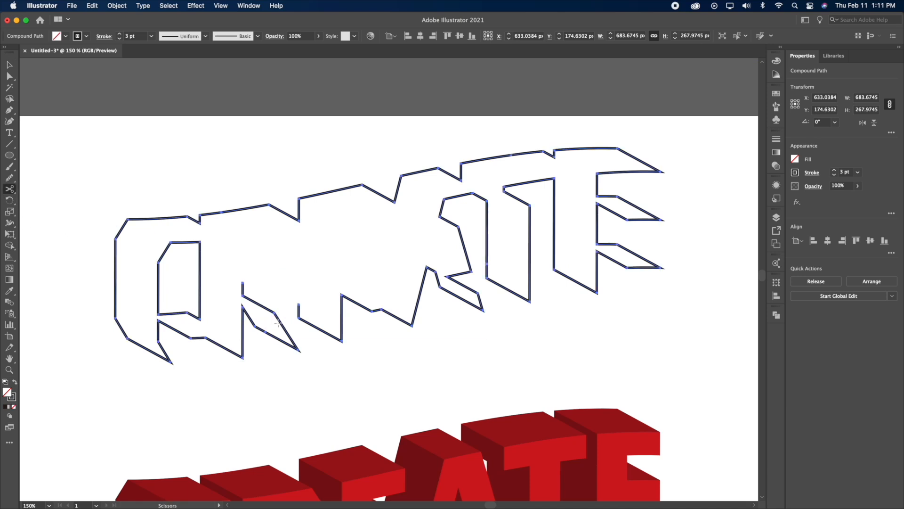
pyautogui.click(266, 319)
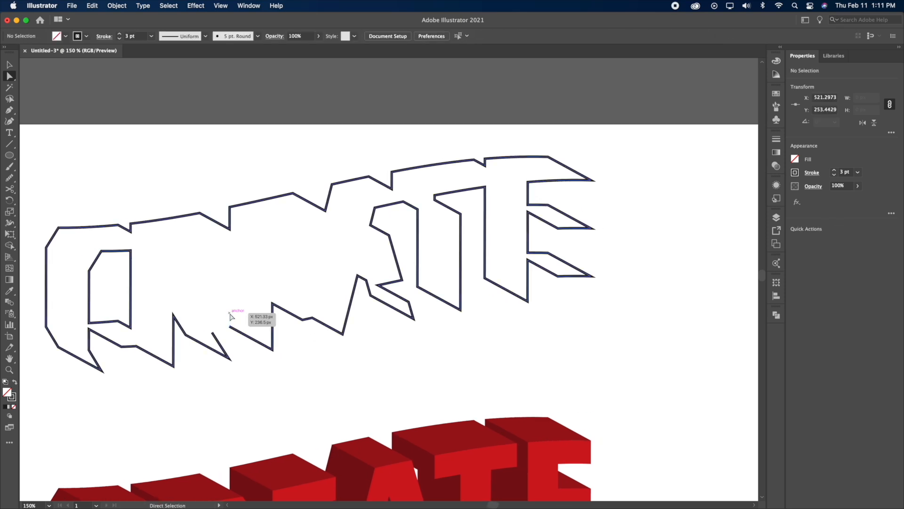
pyautogui.click(312, 260)
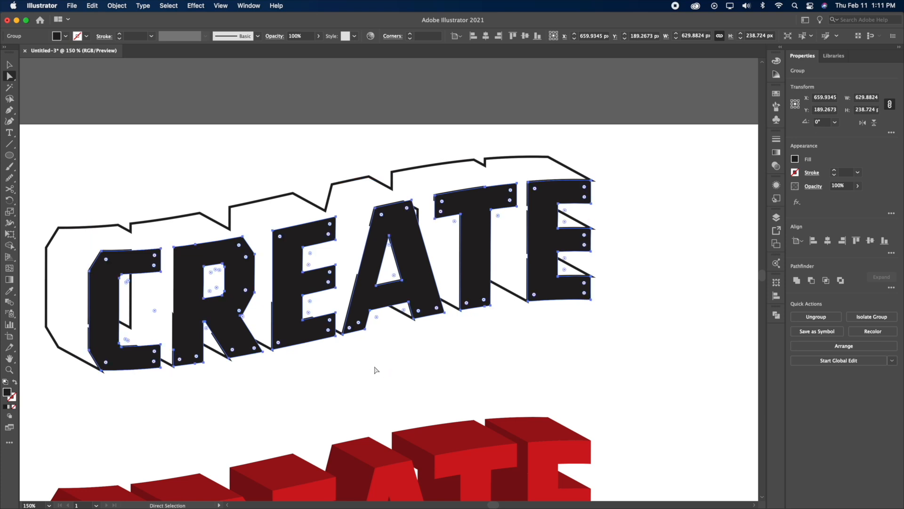
pyautogui.moveTo(371, 367)
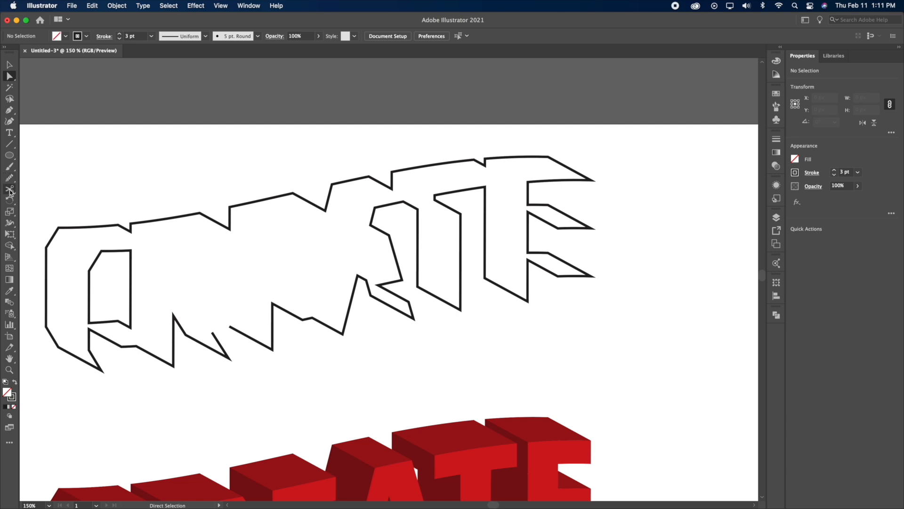
pyautogui.click(9, 189)
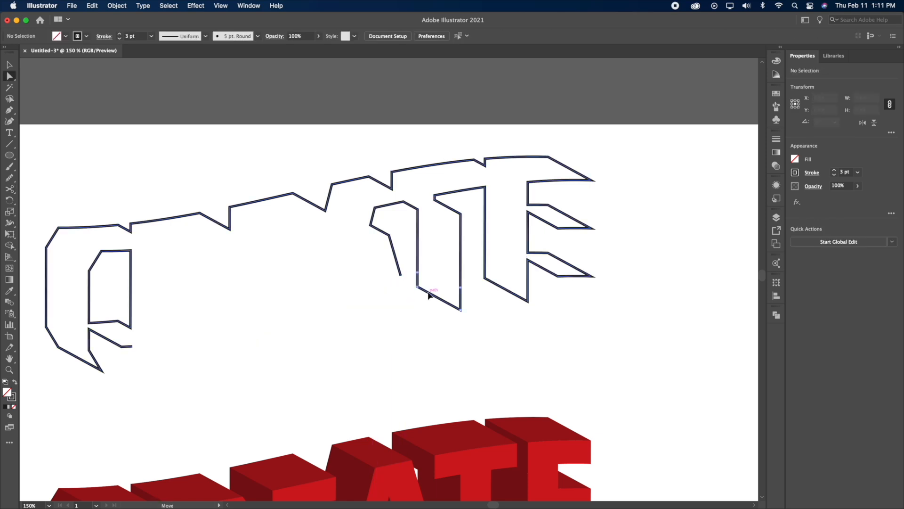
pyautogui.click(504, 289)
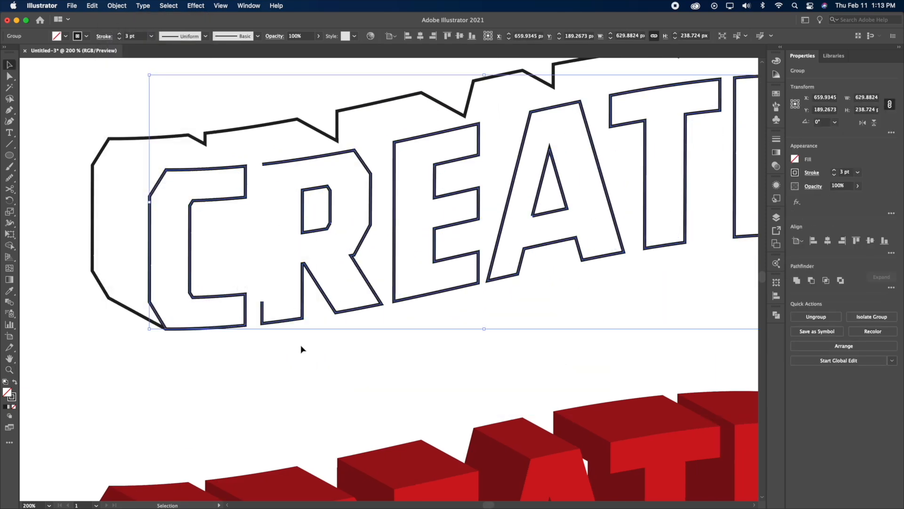
# Align the corner anchor points along the C and R tops so the outlines meet cleanly.
pyautogui.click(9, 75)
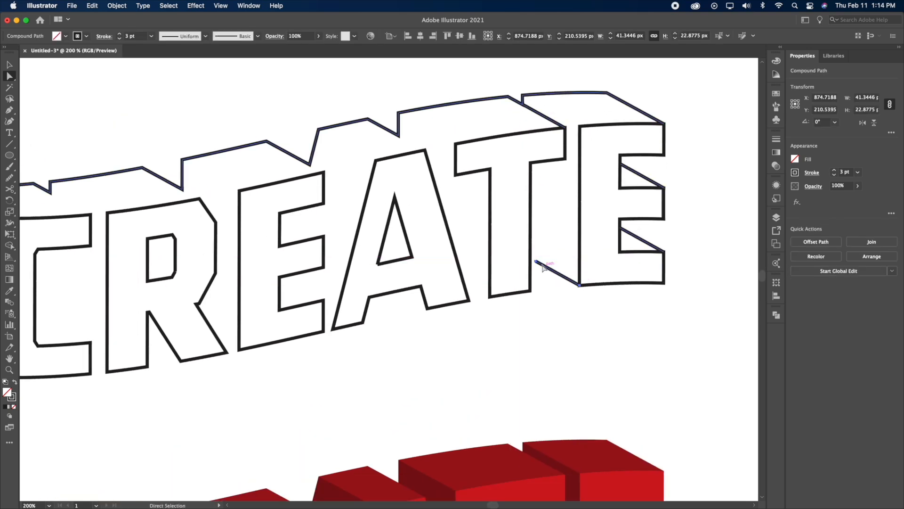
pyautogui.click(529, 325)
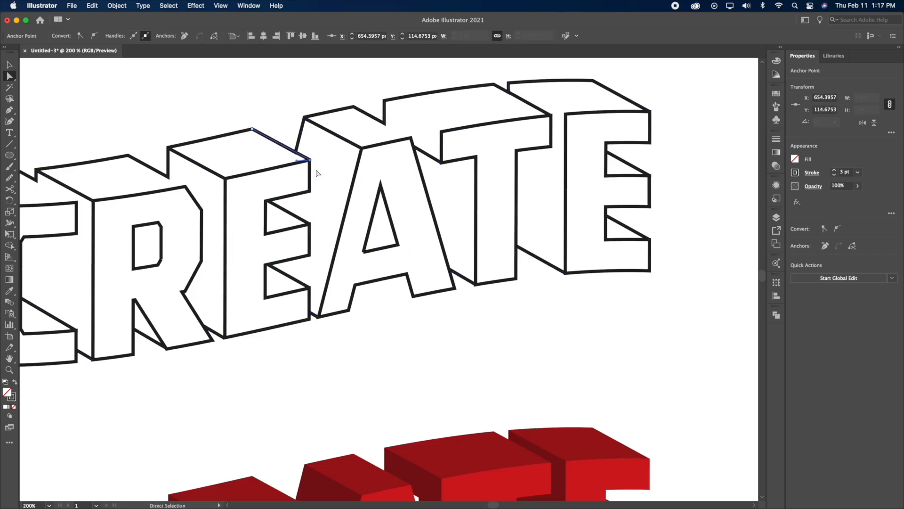
pyautogui.click(309, 159)
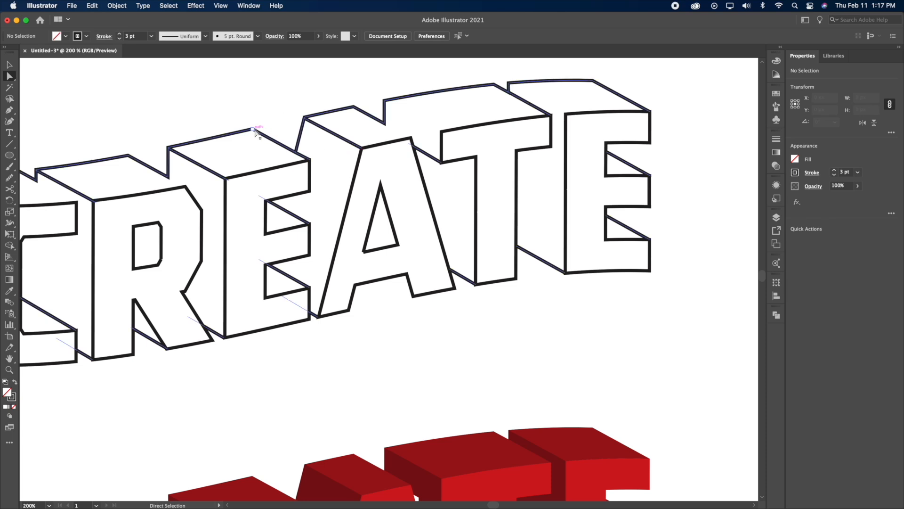
pyautogui.moveTo(256, 127); pyautogui.dragTo(275, 158)
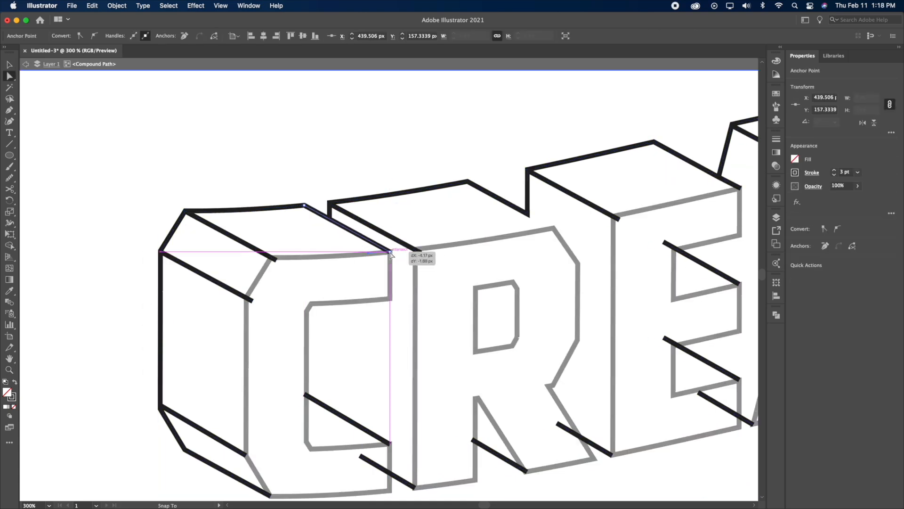
# Join the open ends of the R's inner counter path with Object > Path > Join.
pyautogui.click(116, 6)
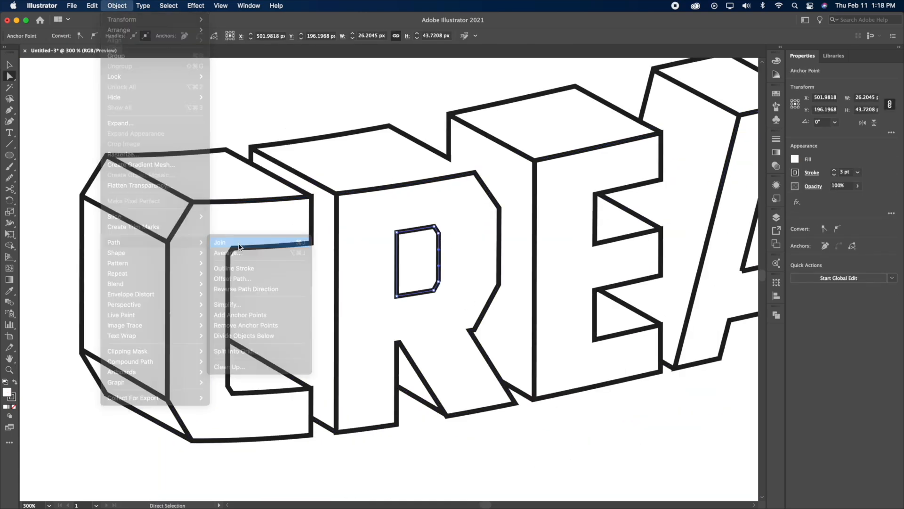
pyautogui.click(220, 242)
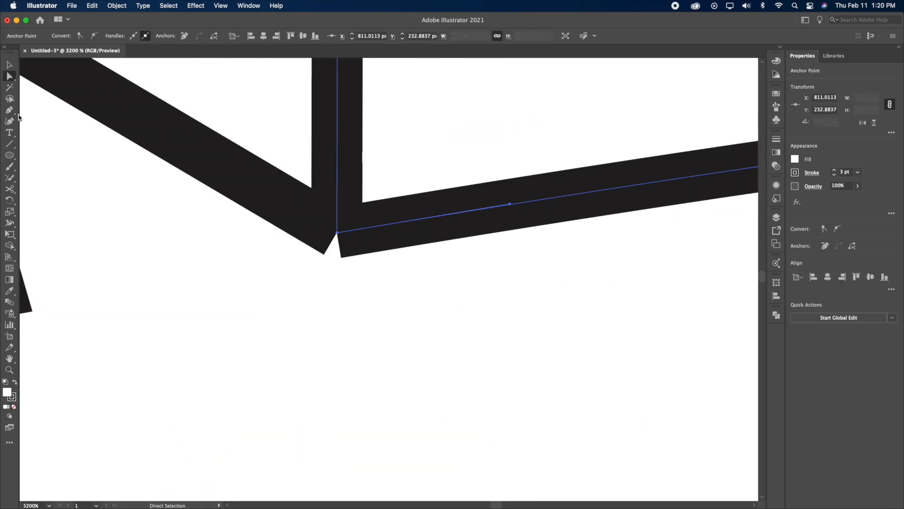
# Join the gapped corner anchor points so the thick outline strokes meet in clean corners.
pyautogui.click(404, 375)
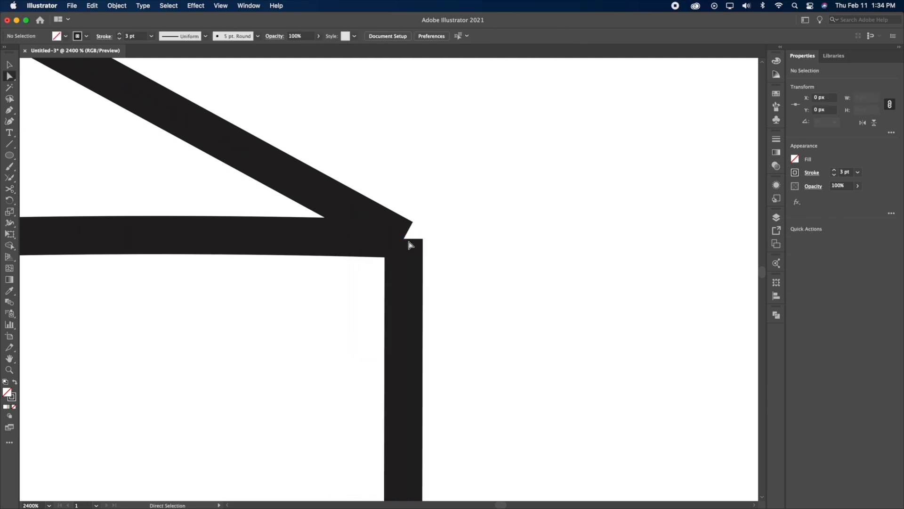
pyautogui.click(397, 237)
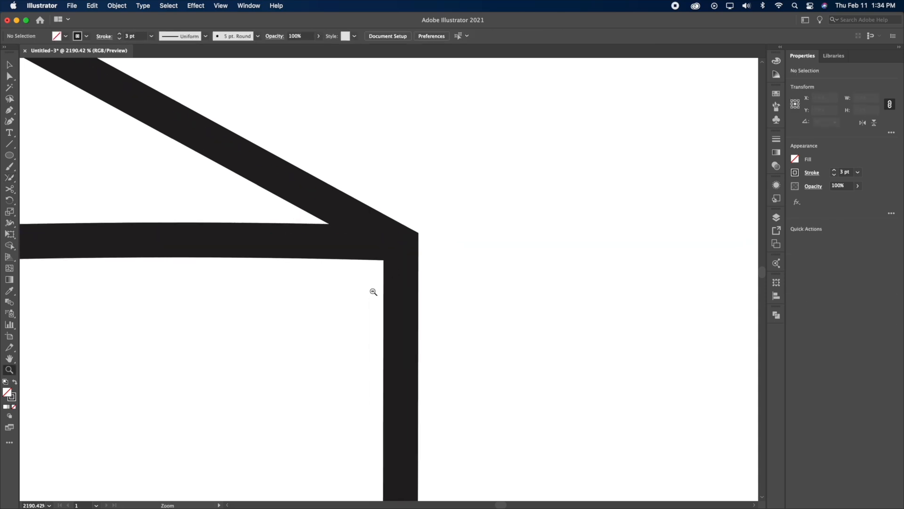
pyautogui.click(374, 291)
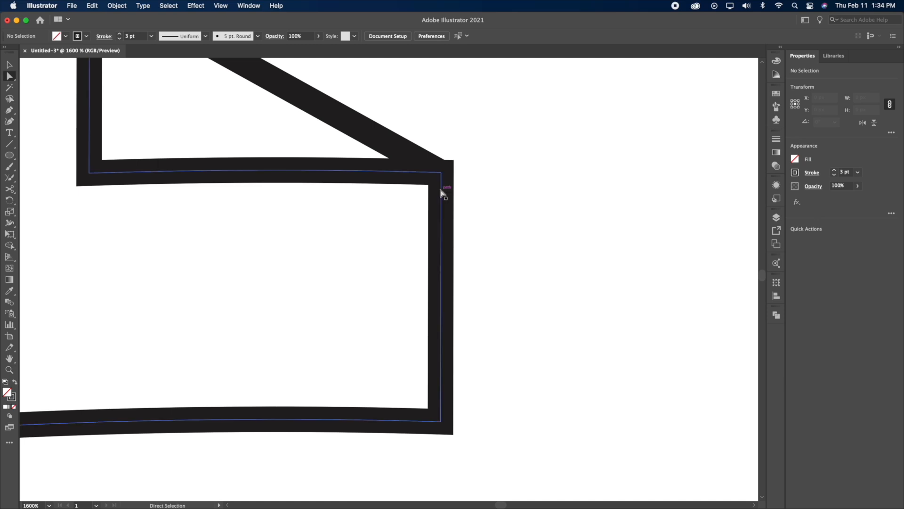
pyautogui.click(441, 188)
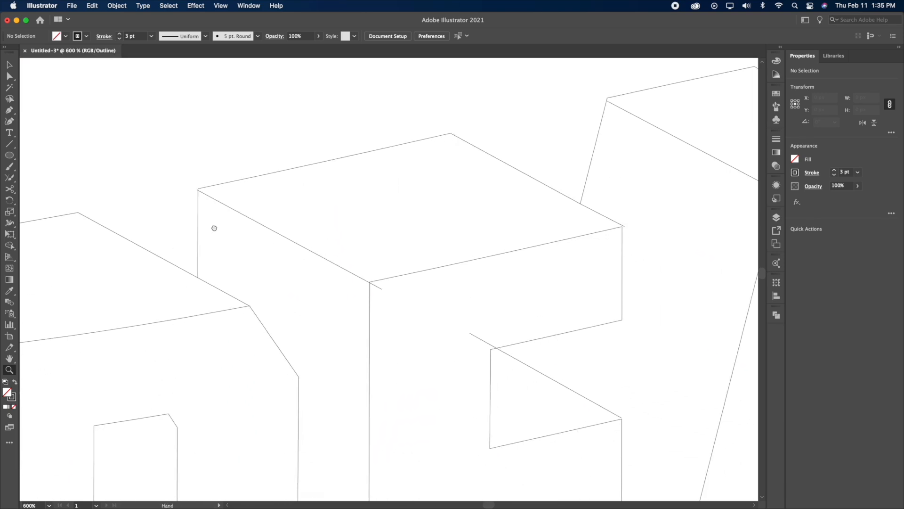
# Check the corners in Outline view and fill CREATE's front faces solid black.
pyautogui.click(9, 73)
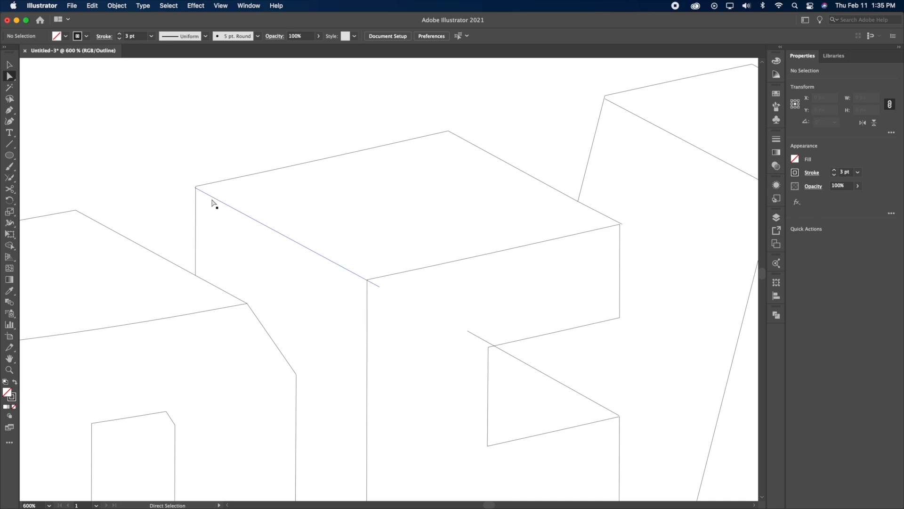
pyautogui.click(197, 189)
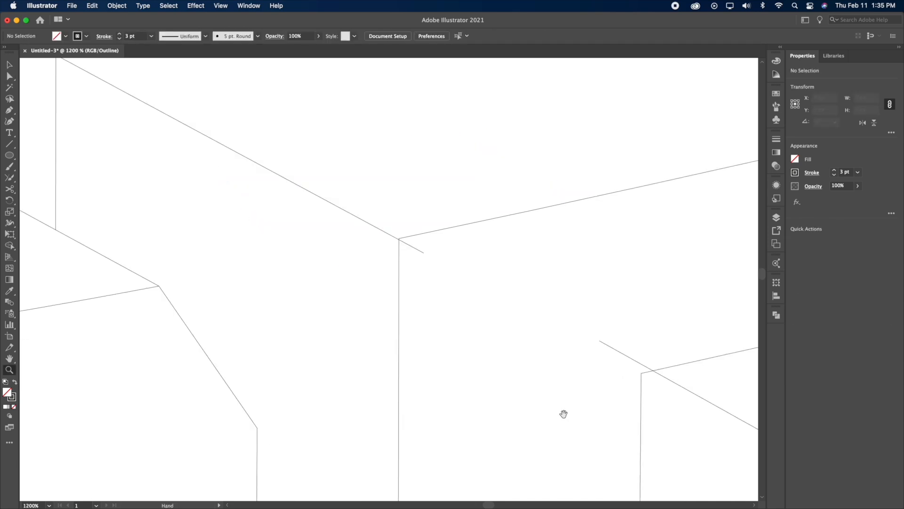
pyautogui.click(418, 250)
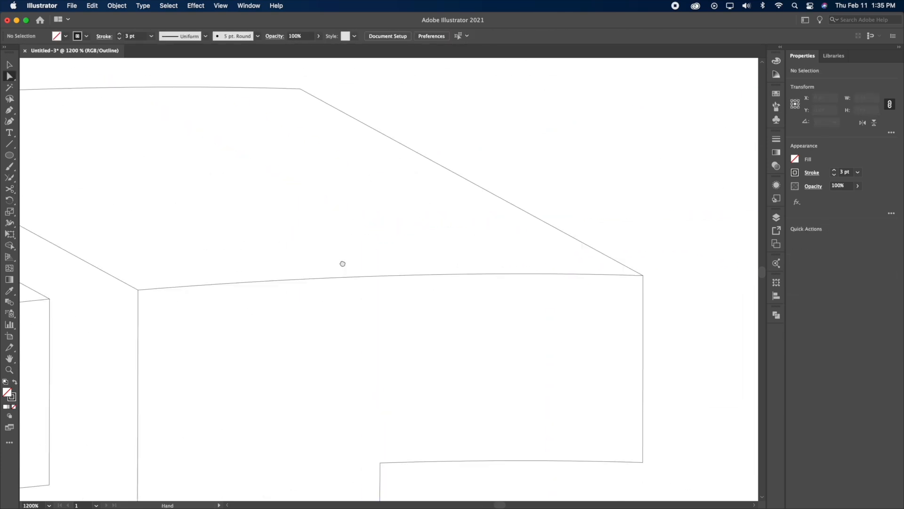
pyautogui.click(193, 148)
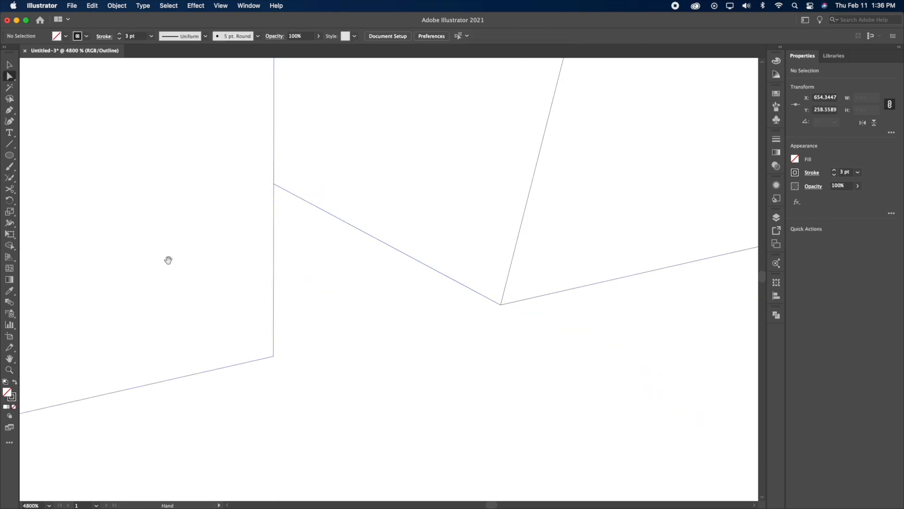
pyautogui.click(404, 258)
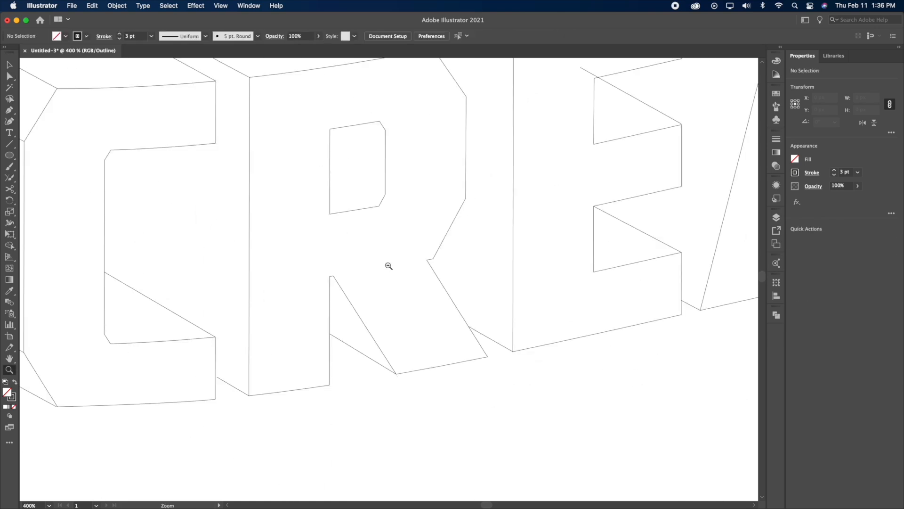
# Inspect the R block's edges up close and start a narrow Pen-tool spike for a sparkle.
pyautogui.click(390, 265)
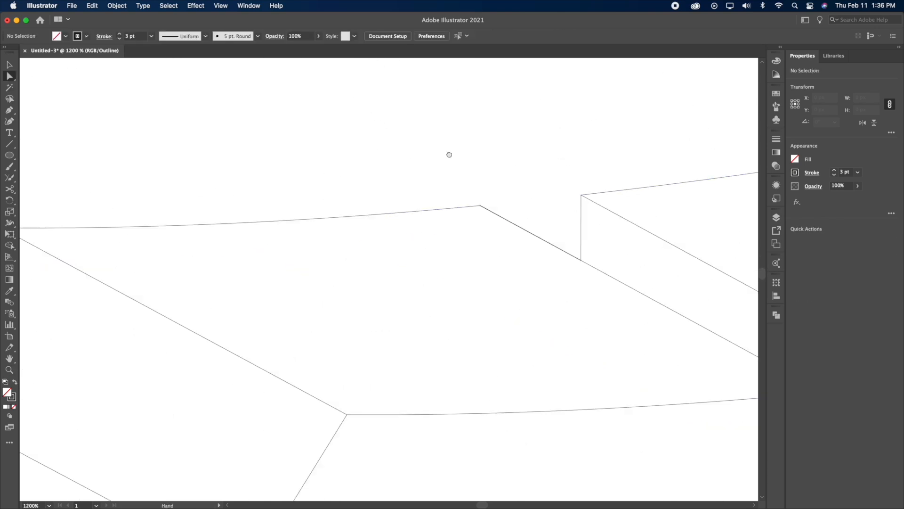
pyautogui.click(213, 203)
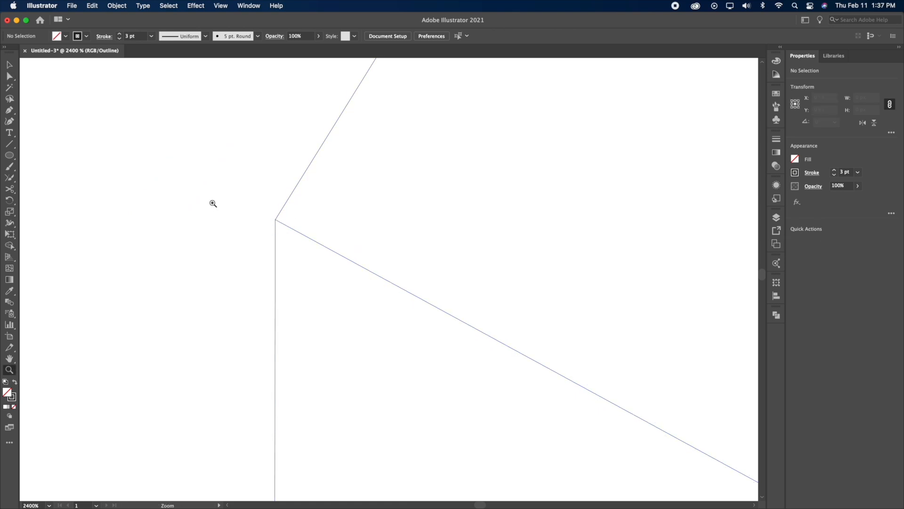
pyautogui.click(435, 247)
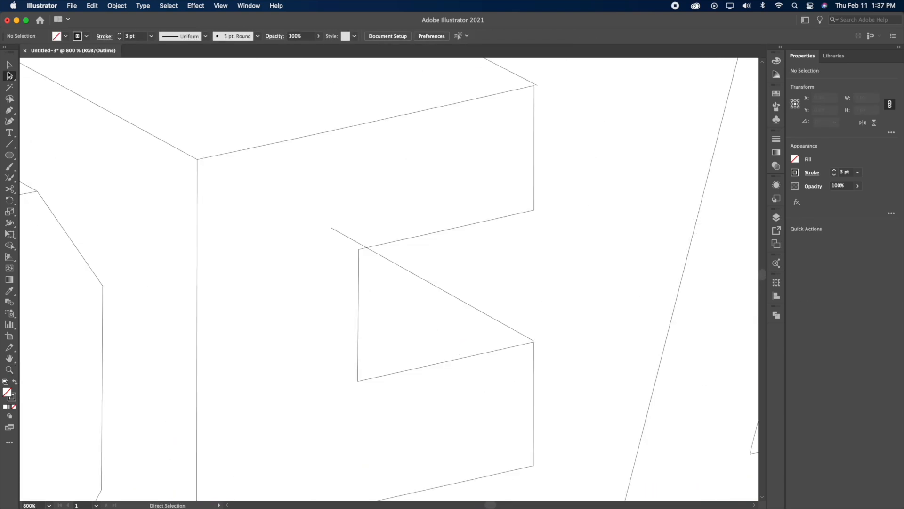
pyautogui.rightClick(145, 374)
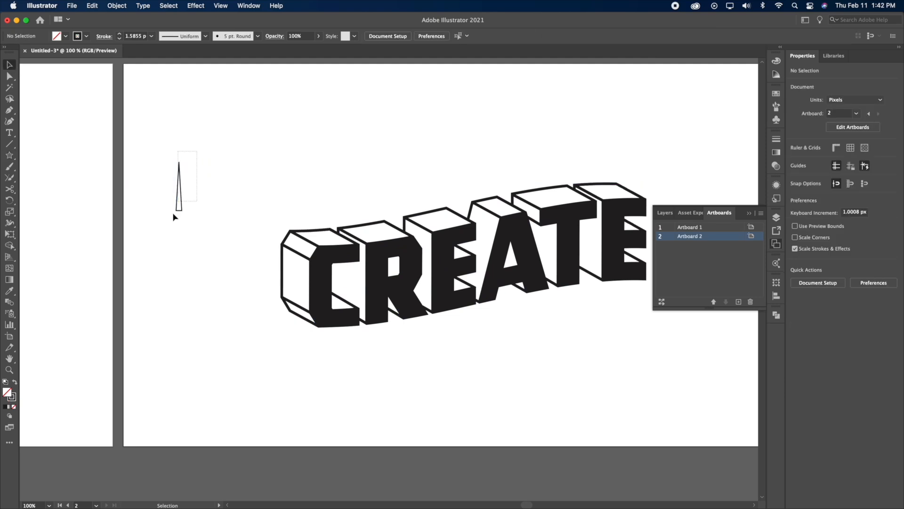
# Reflect the spike into a thin diamond and fill it black.
pyautogui.click(179, 184)
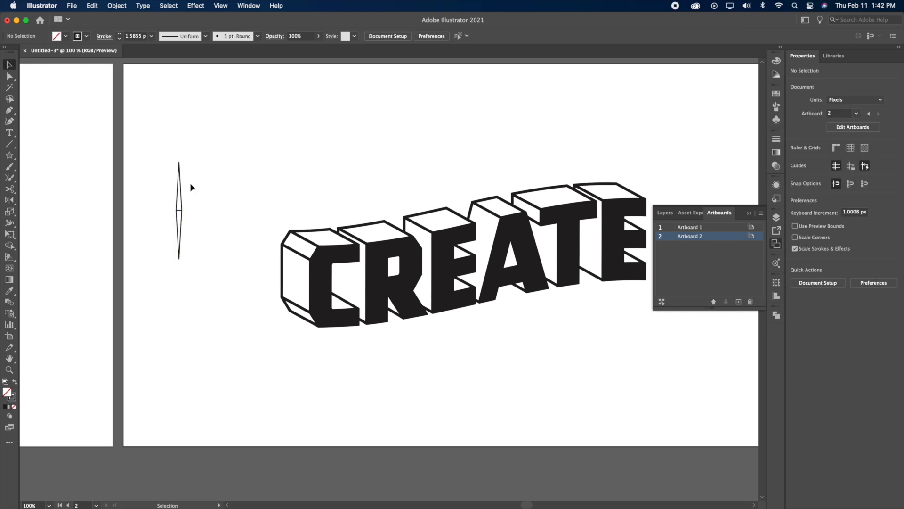
pyautogui.click(117, 6)
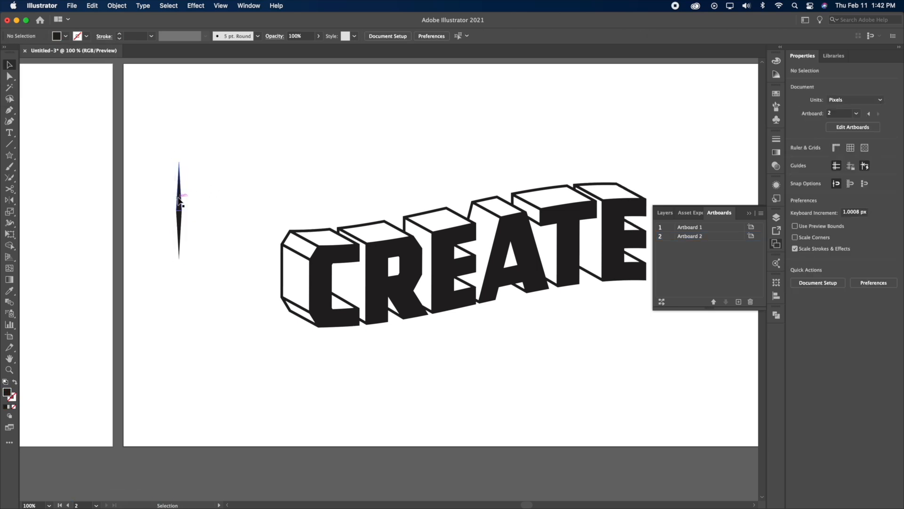
pyautogui.click(179, 207)
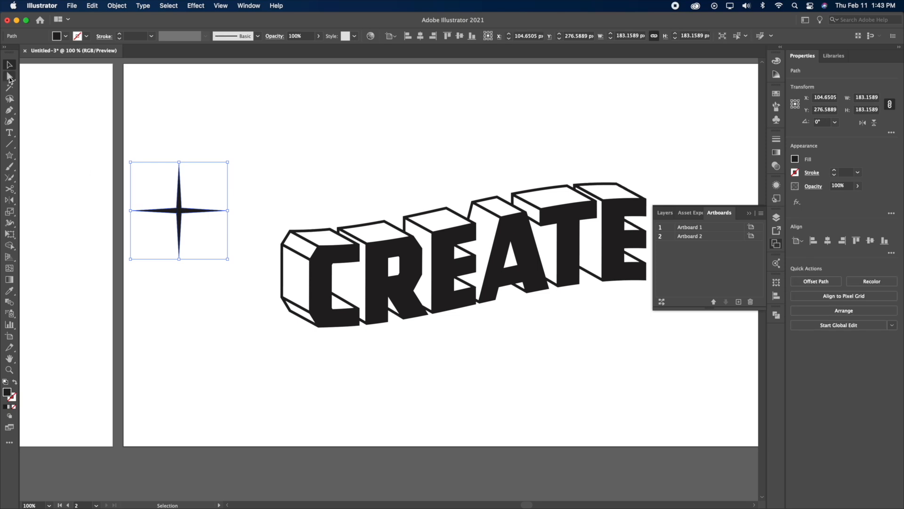
# Form the four-point star and Alt-drag a smaller copy below it.
pyautogui.click(9, 75)
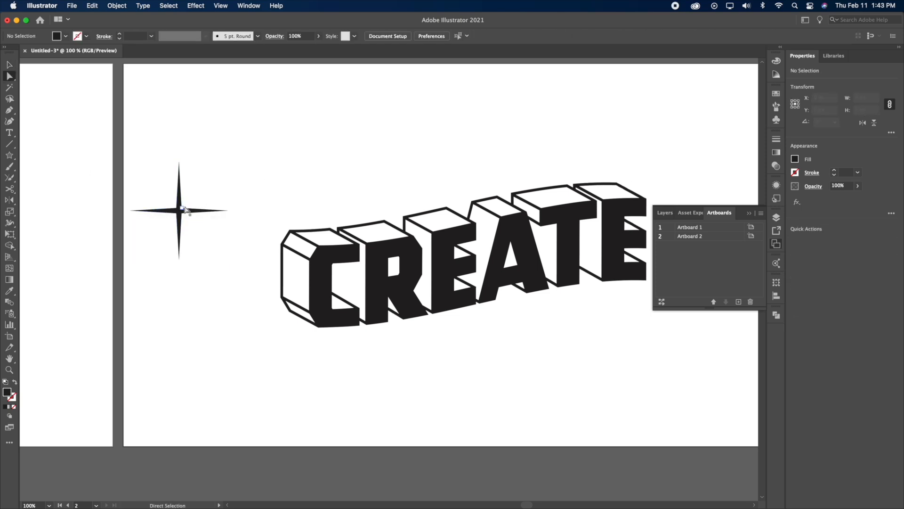
pyautogui.click(179, 209)
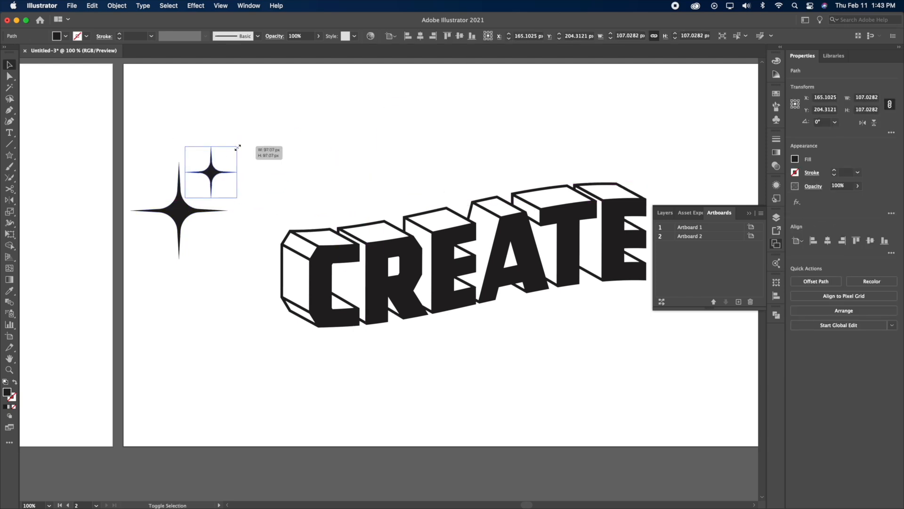
pyautogui.moveTo(210, 171); pyautogui.dragTo(210, 239)
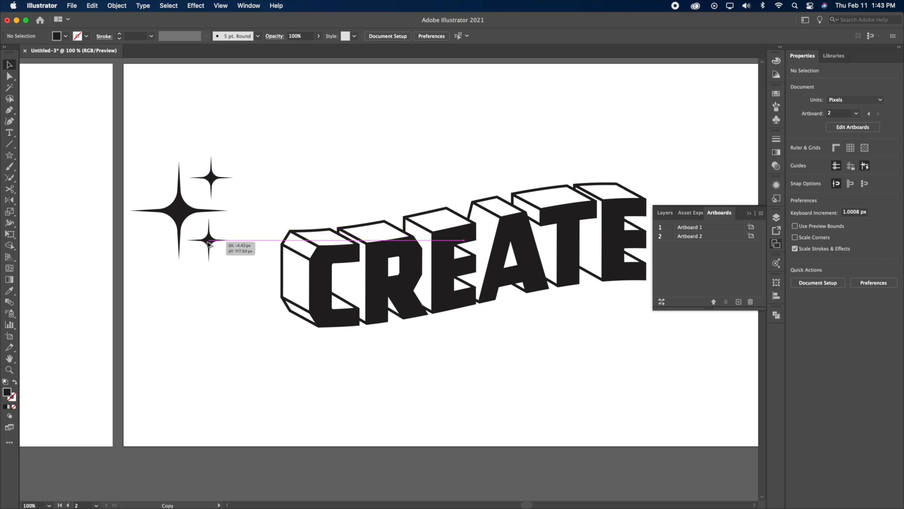